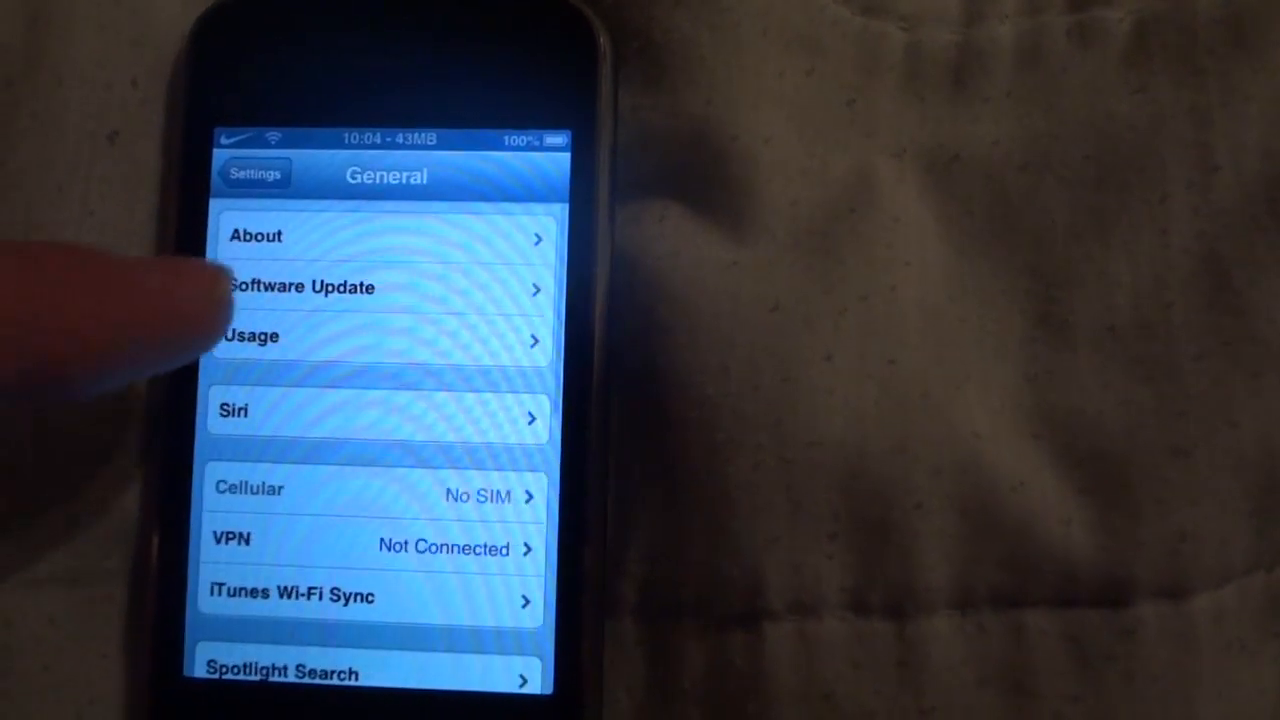
Navigate from the main Settings list through General to the Usage page of app storage sizes.
{"action": "left_click", "coordinate": [380, 236]}
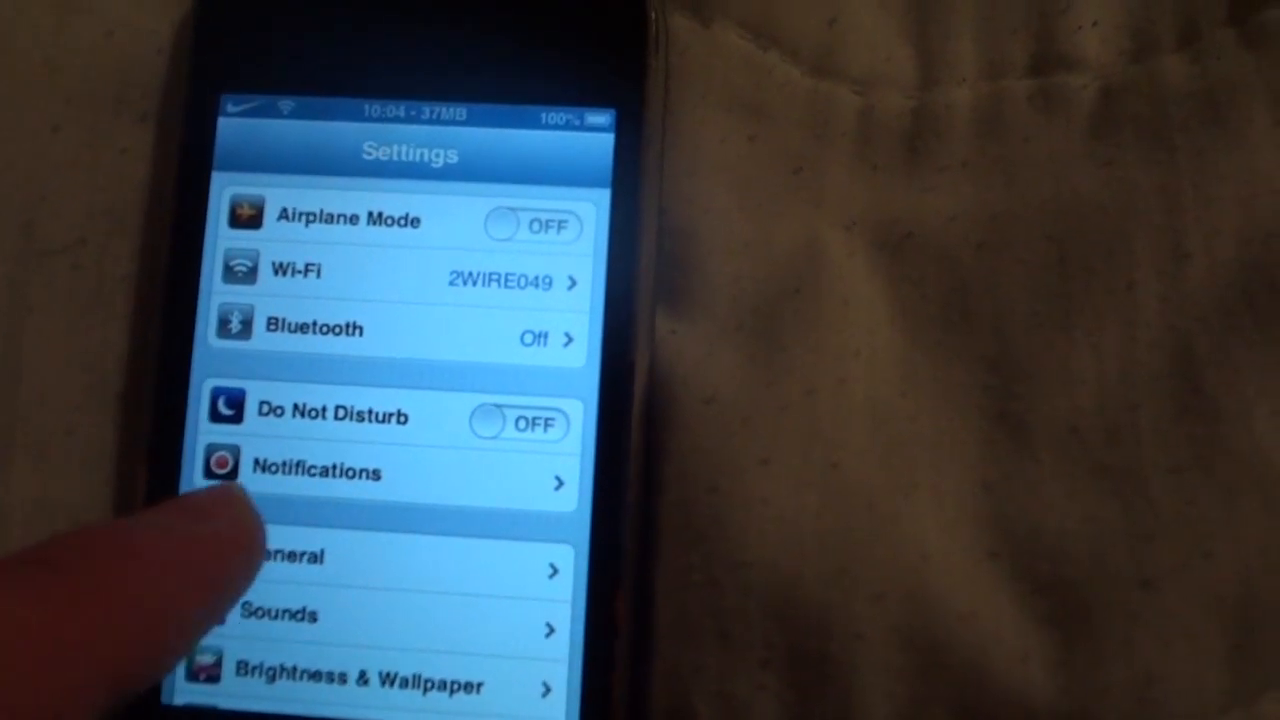
{"action": "left_click", "coordinate": [300, 556]}
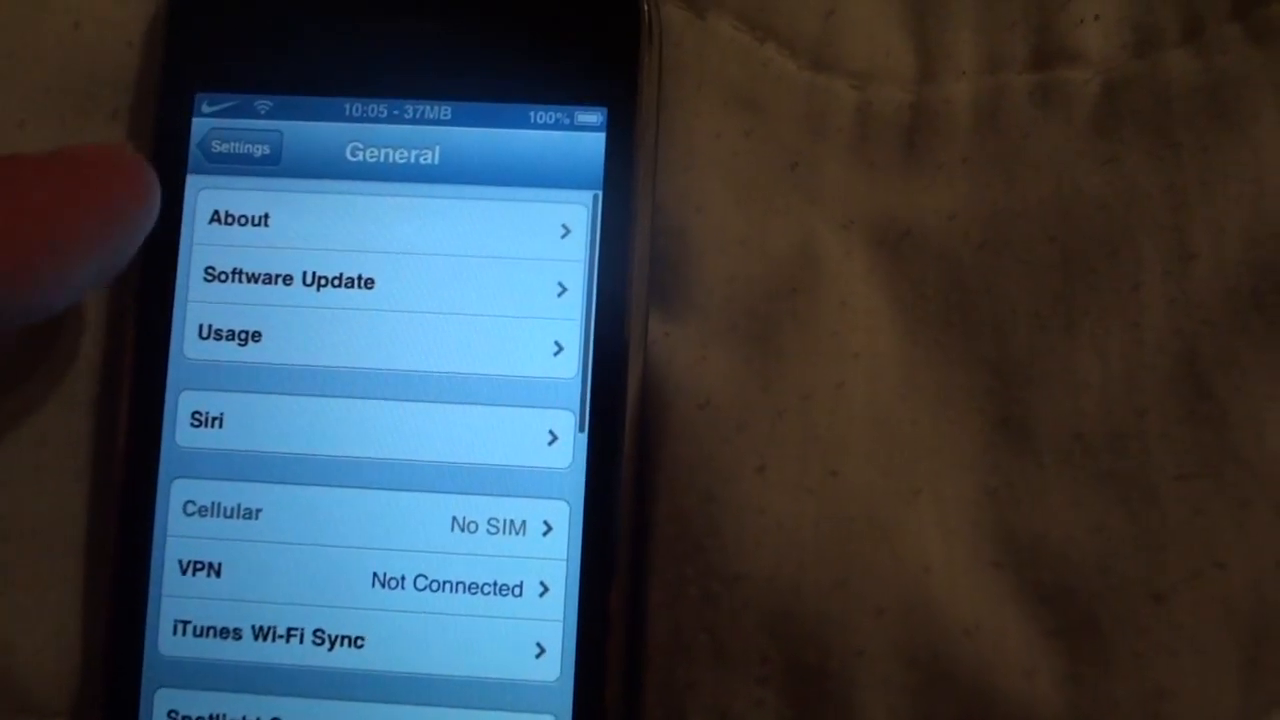
{"action": "left_click", "coordinate": [380, 336]}
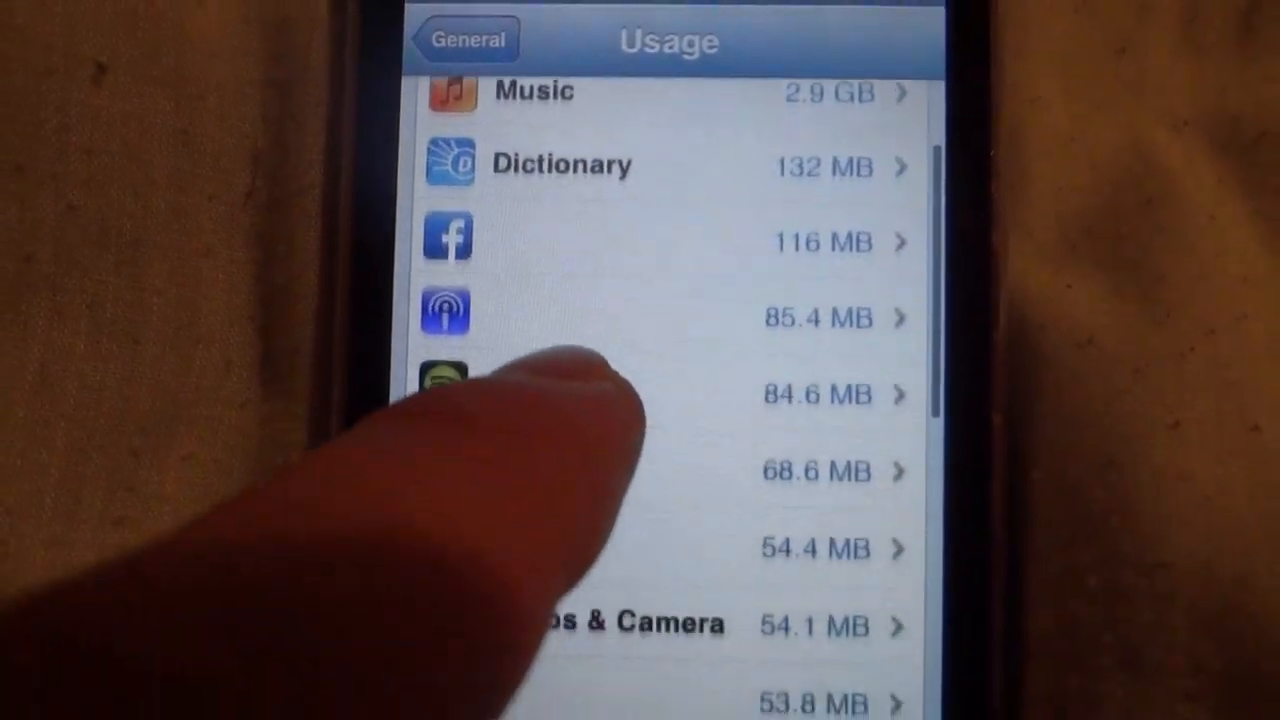
Scroll through the app storage list with restored names and icons, returning to its top.
{"action": "scroll", "scroll_direction": "up", "scroll_amount": 3}
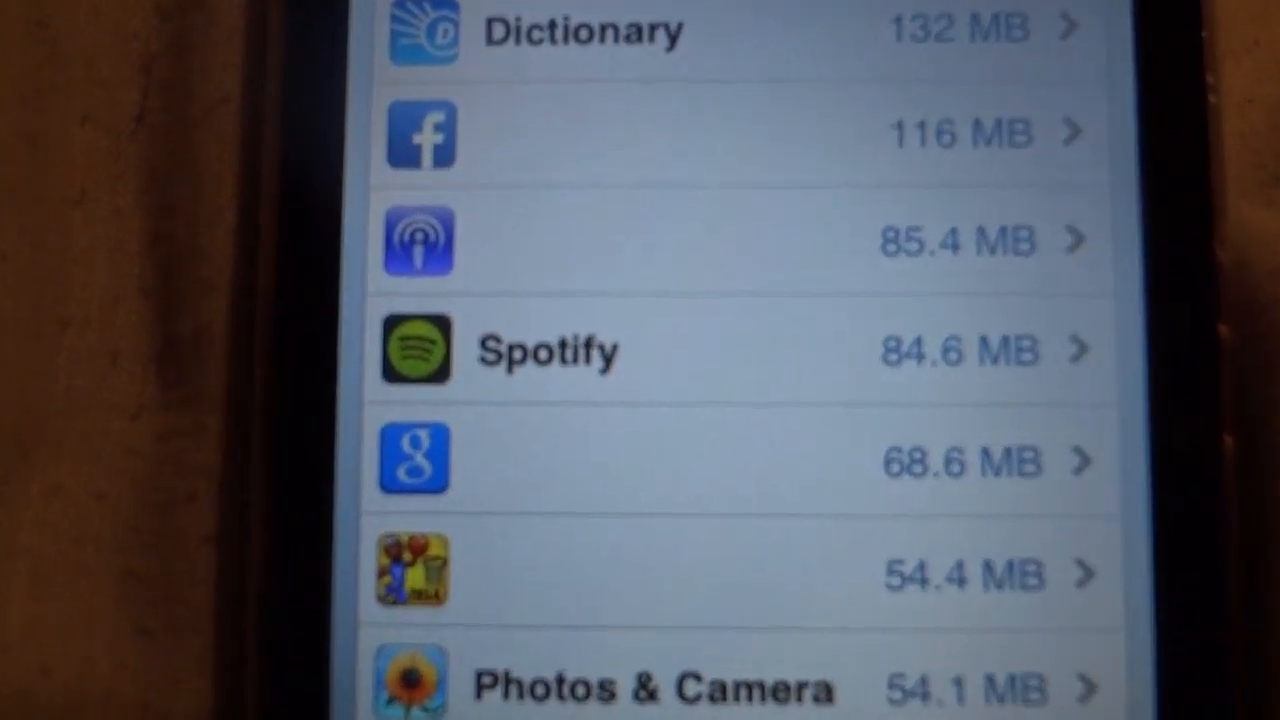
{"action": "scroll", "scroll_direction": "up", "scroll_amount": 3}
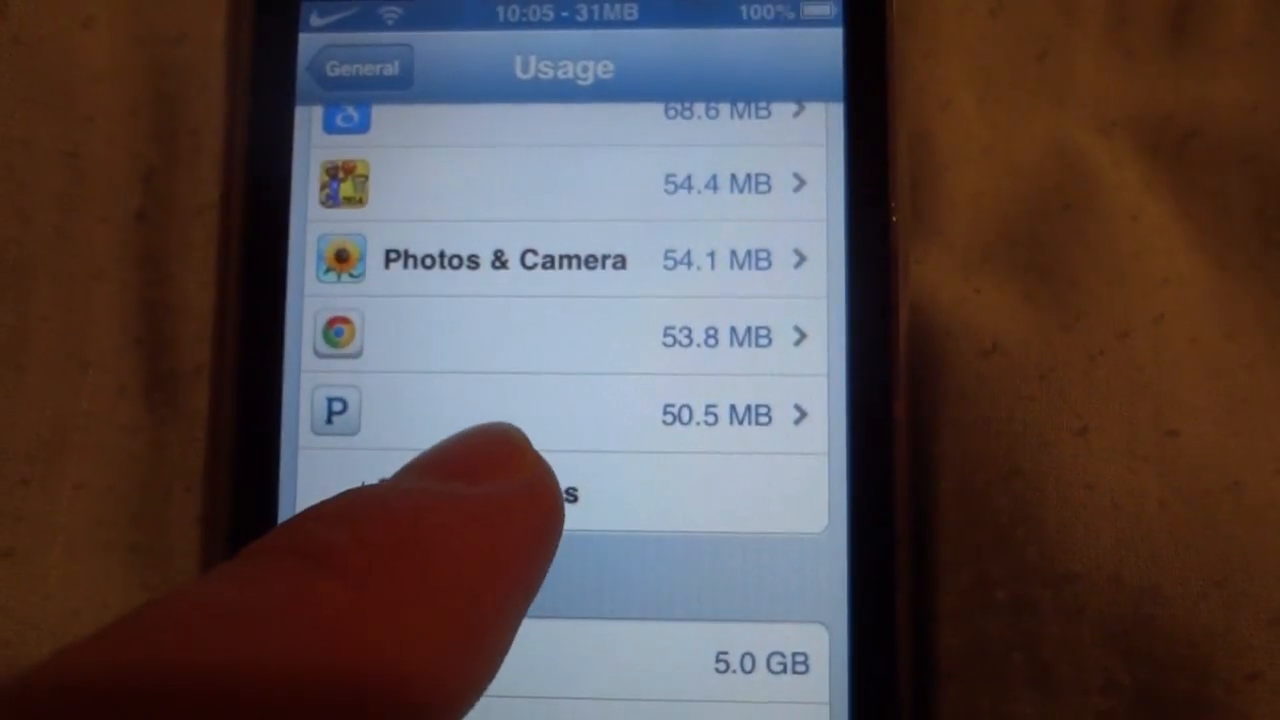
{"action": "scroll", "scroll_direction": "down", "scroll_amount": 3}
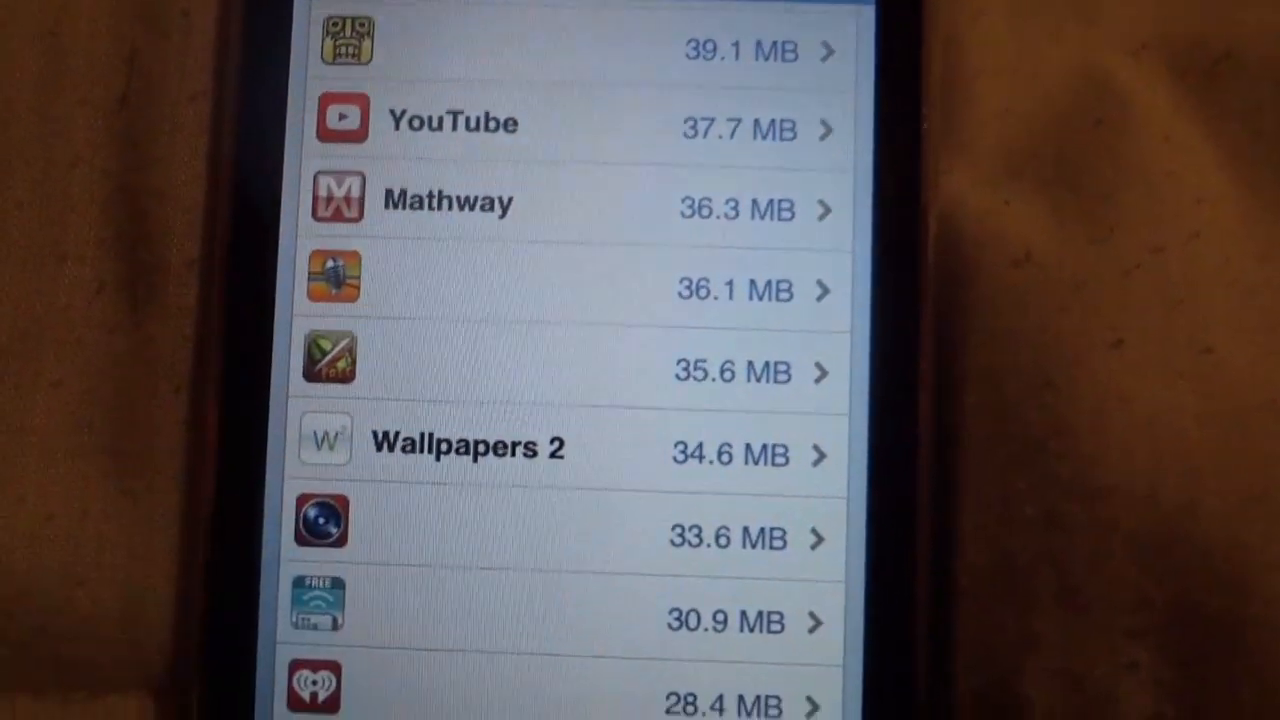
{"action": "scroll", "scroll_direction": "down", "scroll_amount": 3}
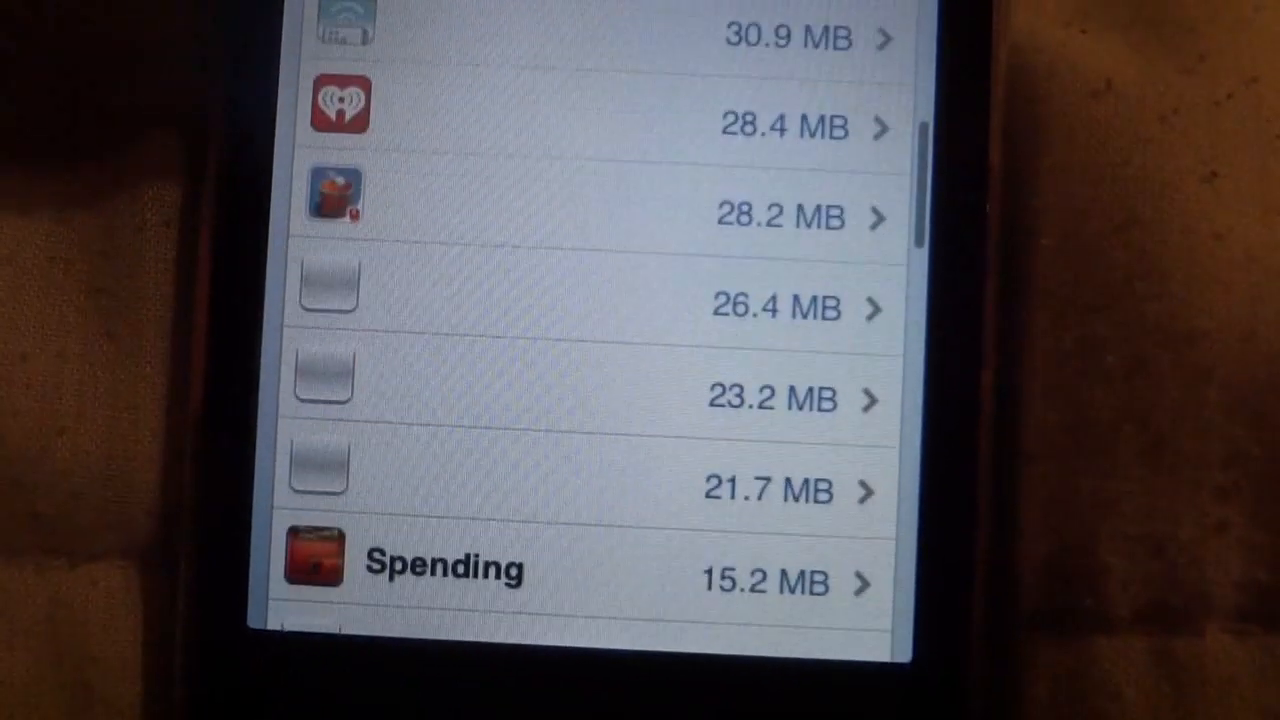
{"action": "scroll", "scroll_direction": "down", "scroll_amount": 3}
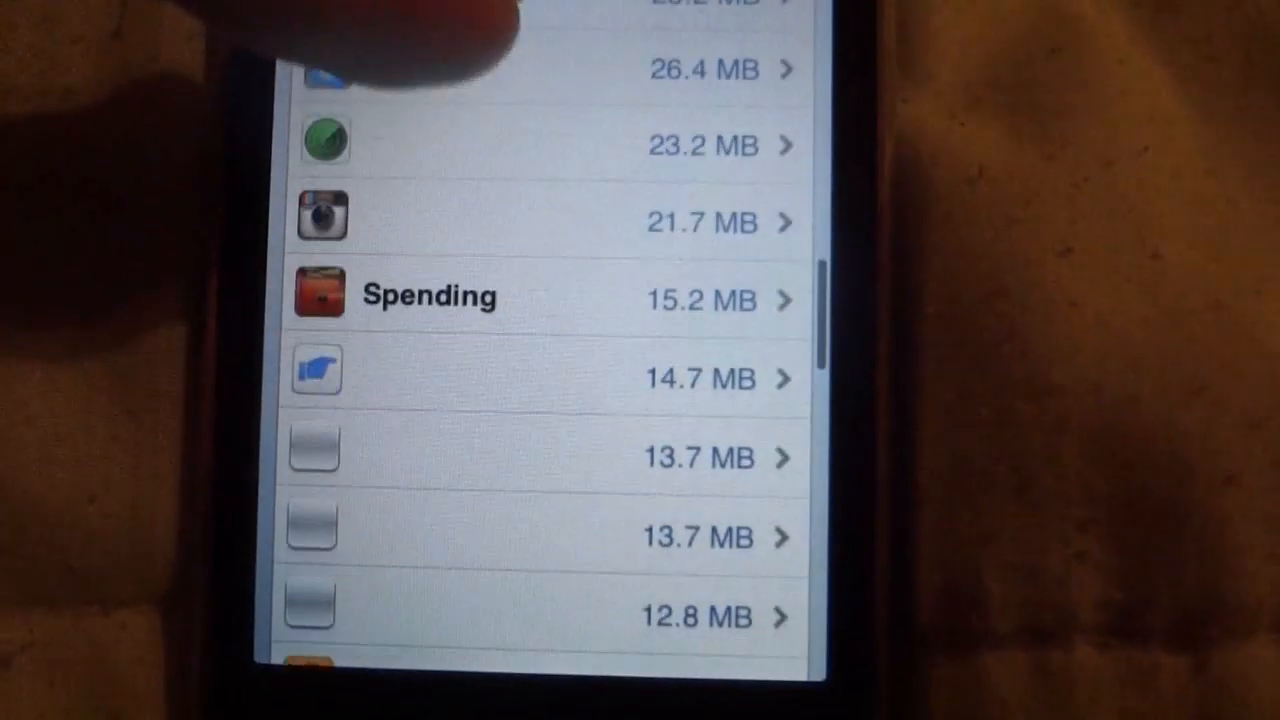
{"action": "scroll", "scroll_direction": "down", "scroll_amount": 3}
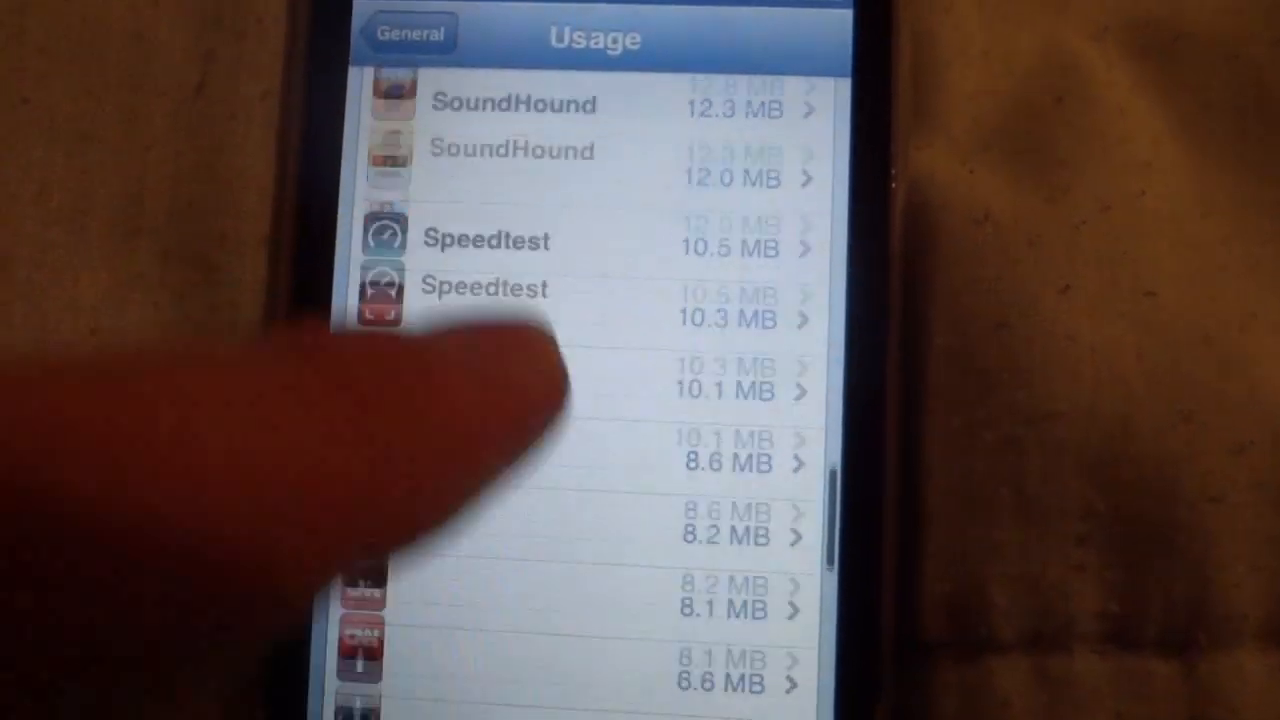
{"action": "scroll", "scroll_direction": "up", "scroll_amount": 3}
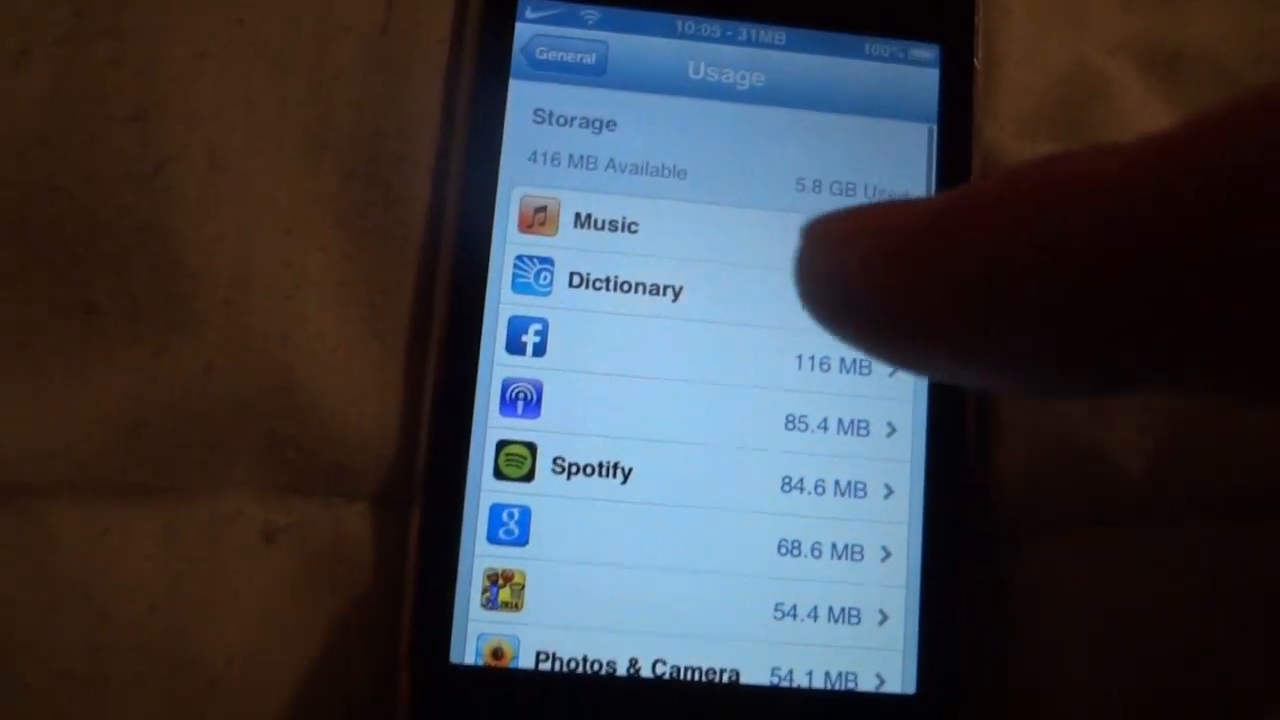
{"action": "left_click", "coordinate": [700, 420]}
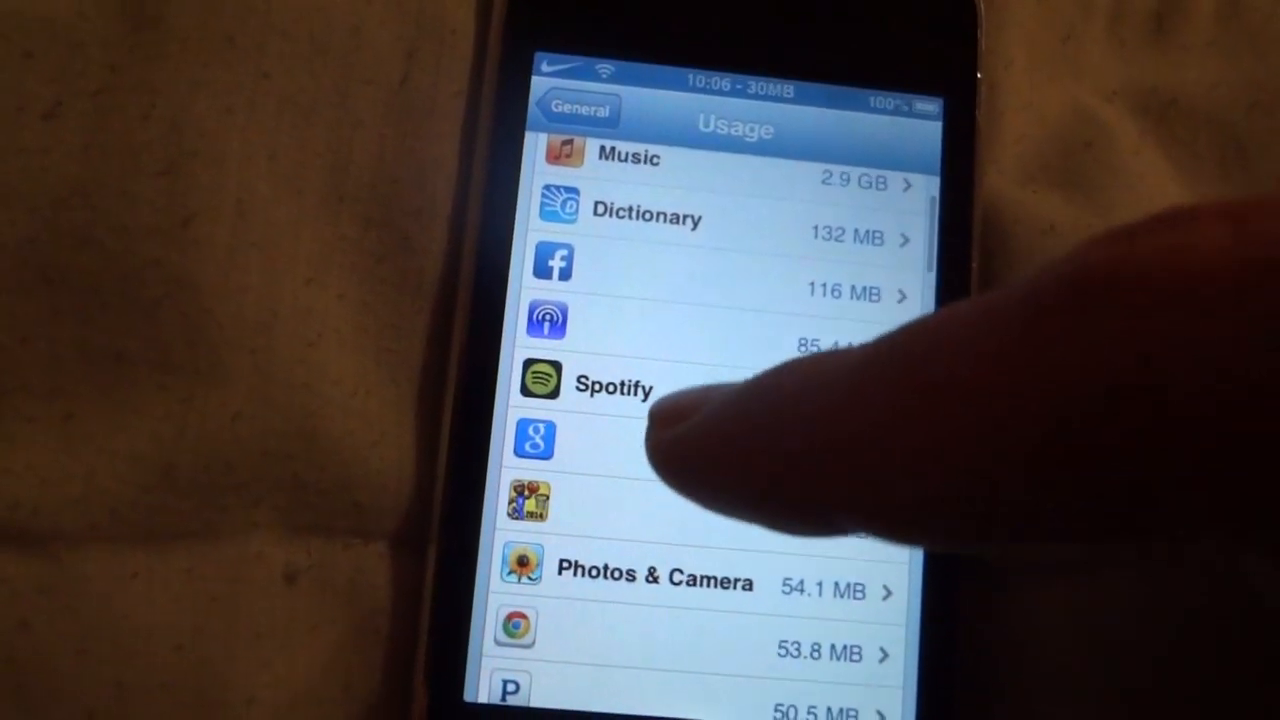
{"action": "left_click", "coordinate": [536, 438]}
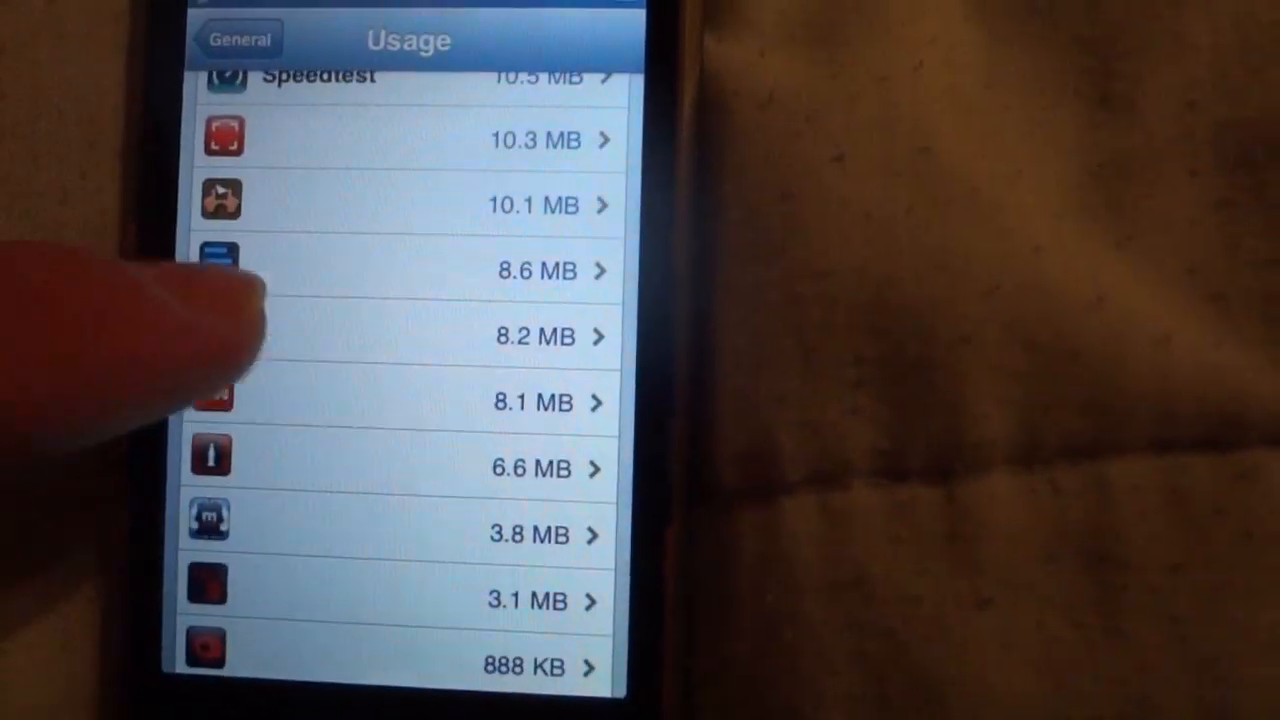
{"action": "scroll", "scroll_direction": "down", "scroll_amount": 3}
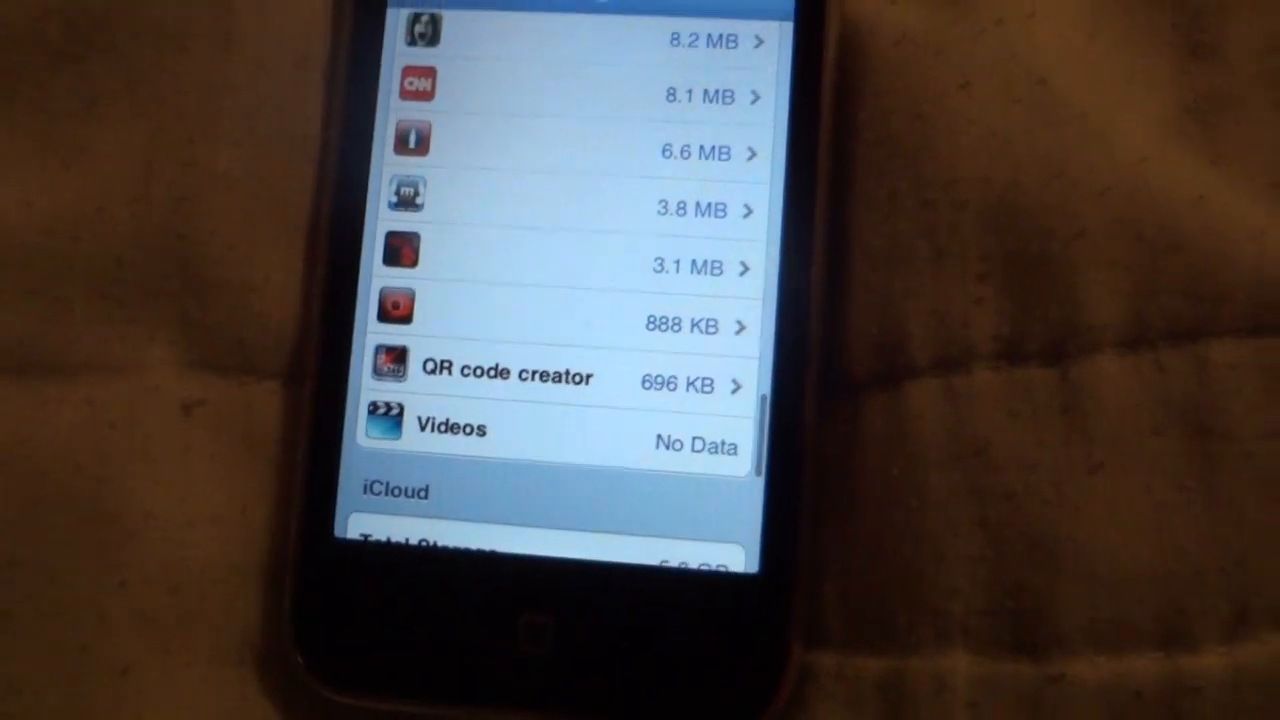
{"action": "scroll", "scroll_direction": "up", "scroll_amount": 3}
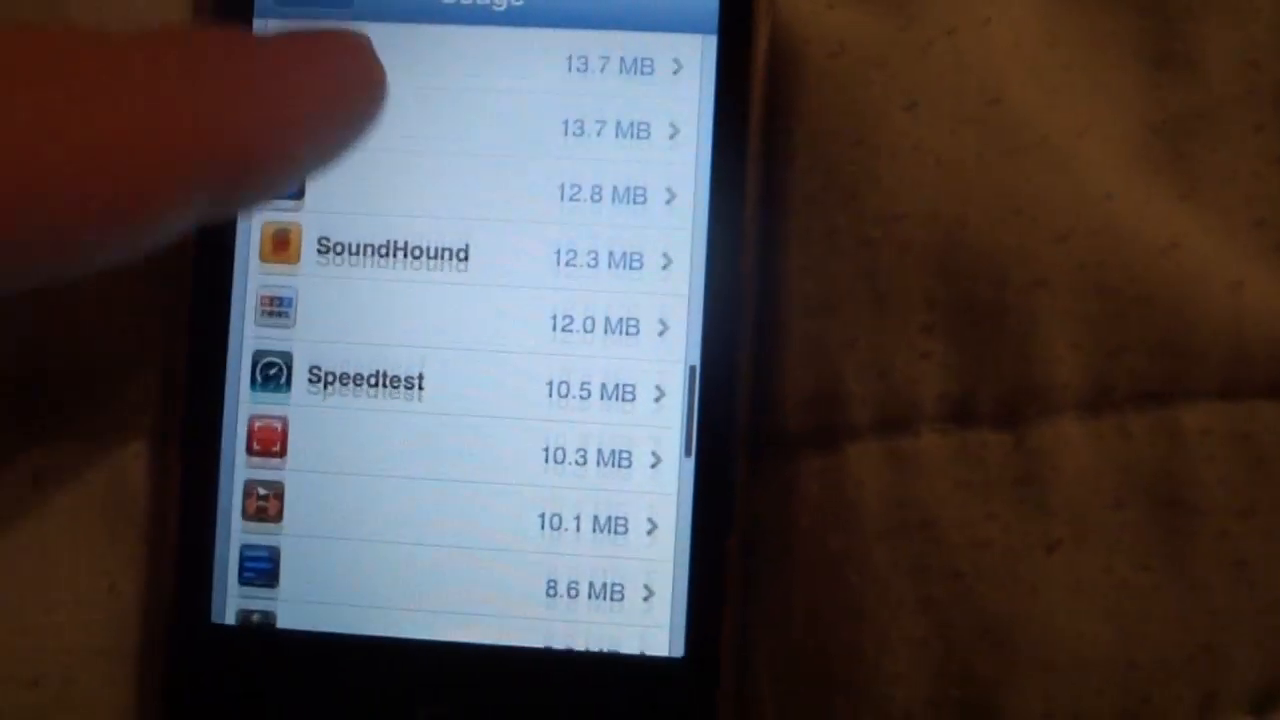
{"action": "scroll", "scroll_direction": "down", "scroll_amount": 3}
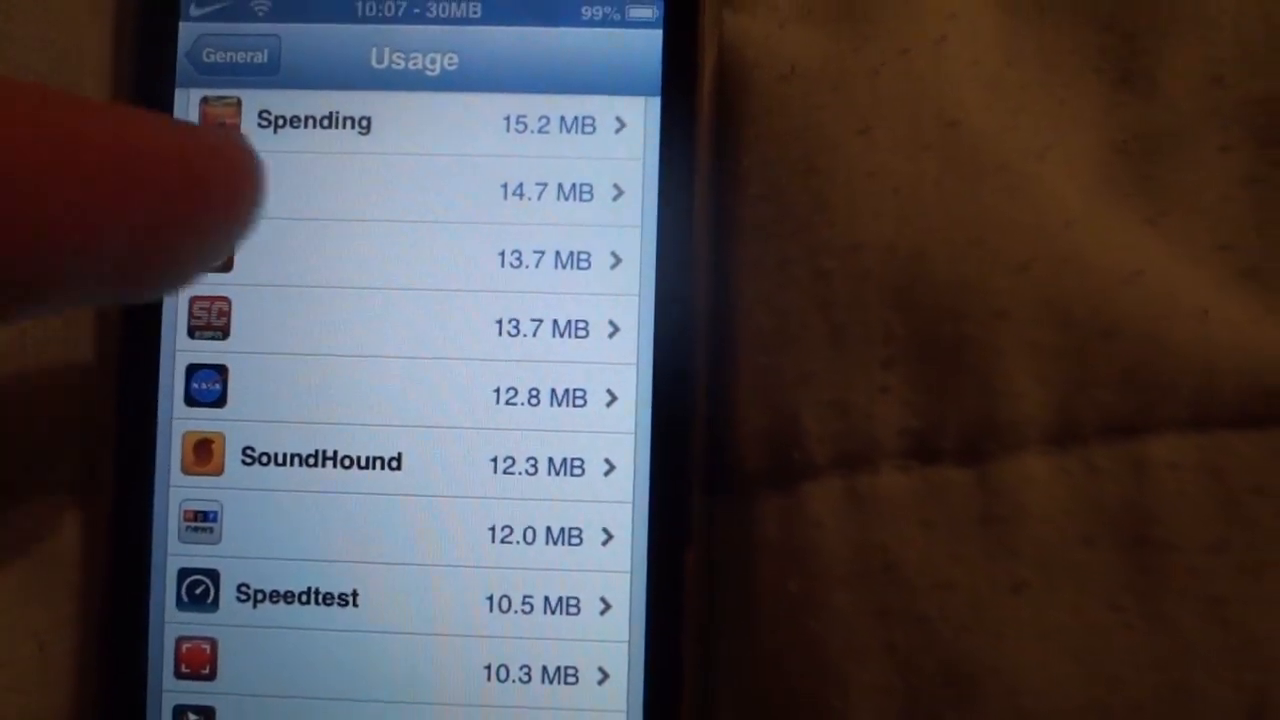
{"action": "scroll", "scroll_direction": "up", "scroll_amount": 3}
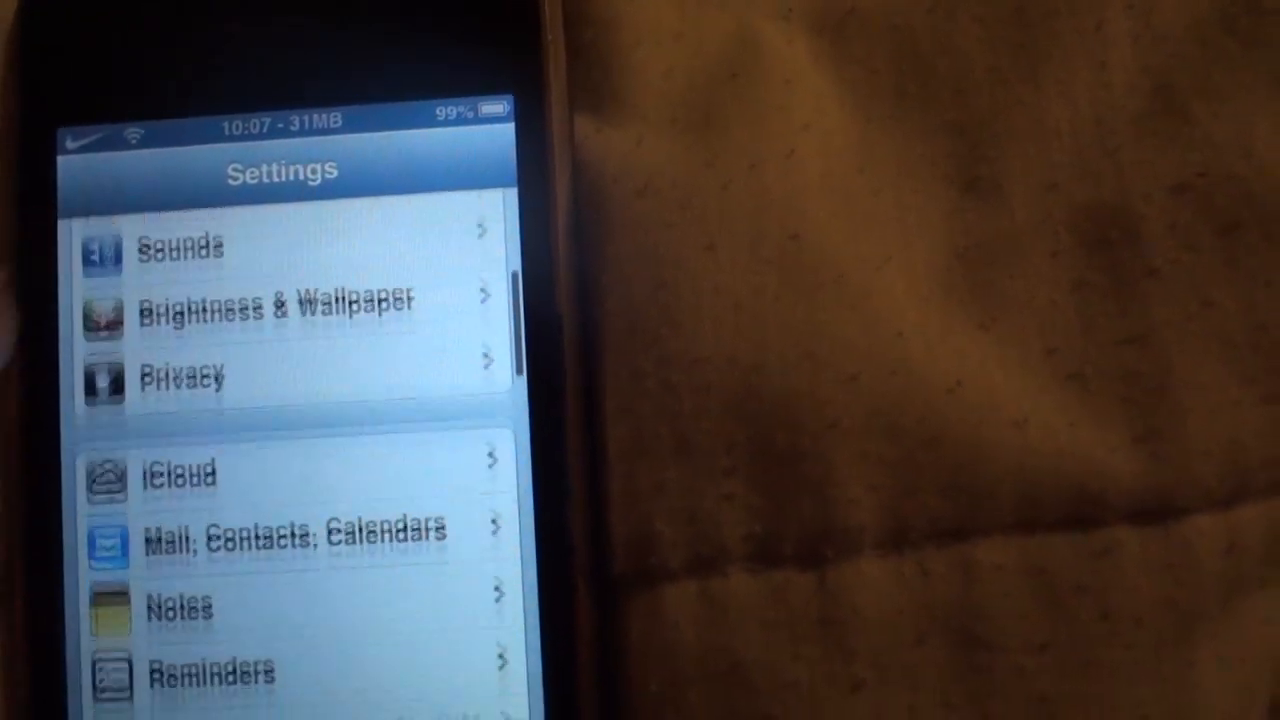
Scroll the main Settings list down to tweak entries such as Activator, BarrelNCBackground and DisplayCandy.
{"action": "scroll", "scroll_direction": "down", "scroll_amount": 3}
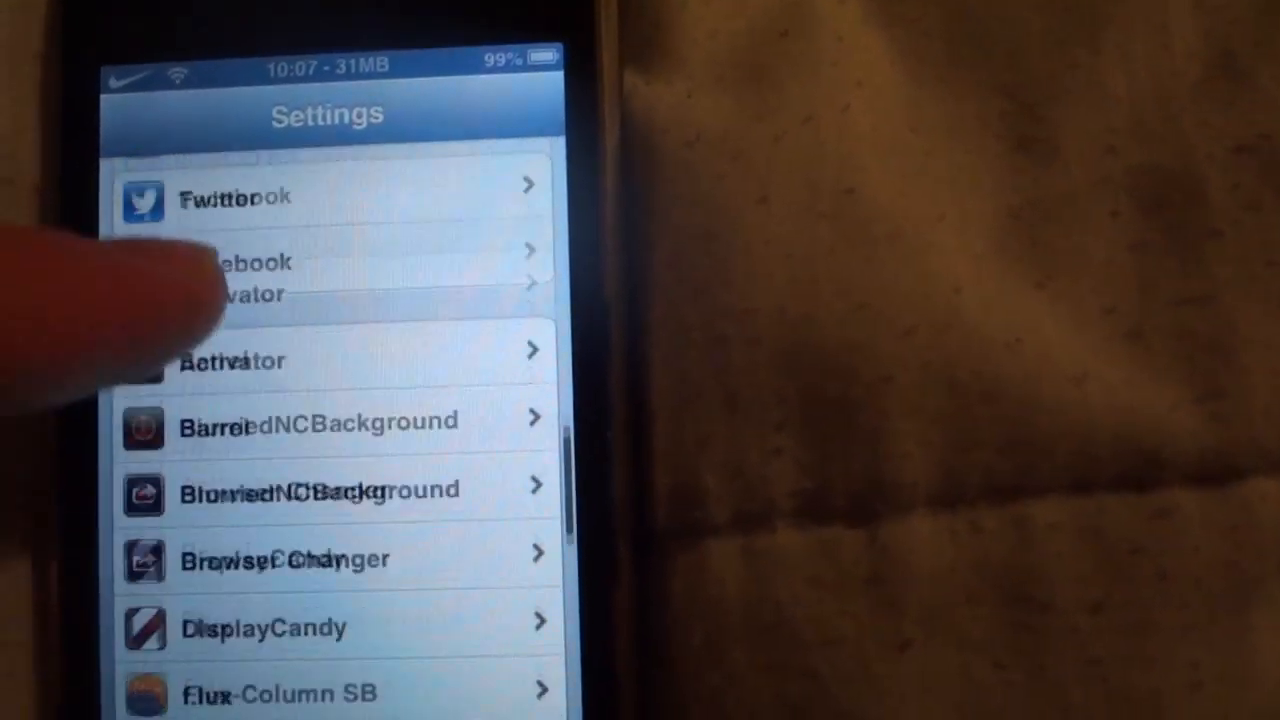